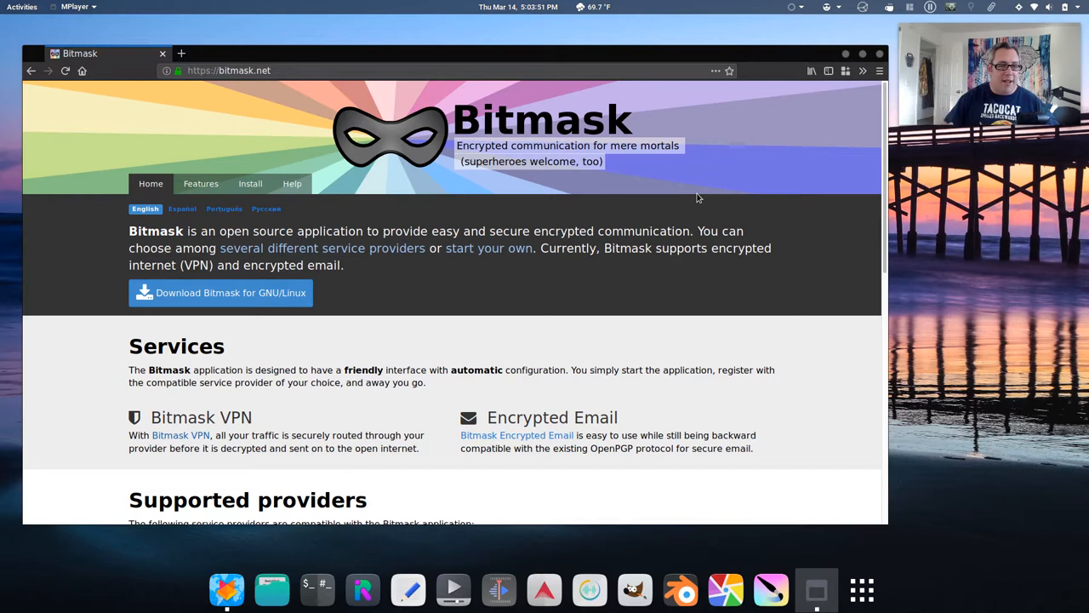
Open Bitmask's GNU/Linux 'bundles, .deb' install page and read the Debian/Ubuntu repository commands.
scroll("down", 3)
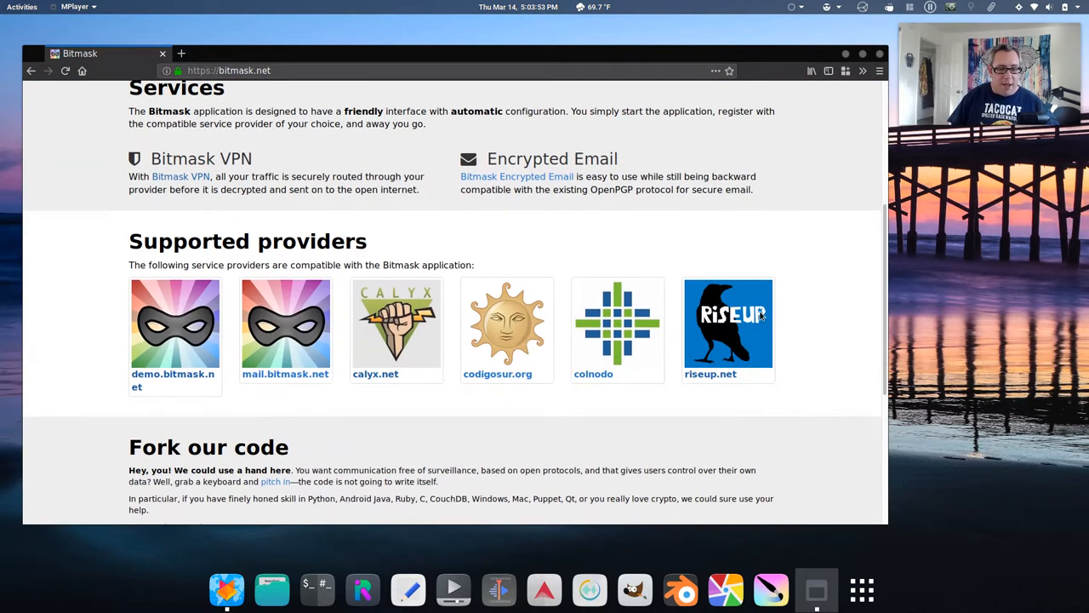
scroll("up", 3)
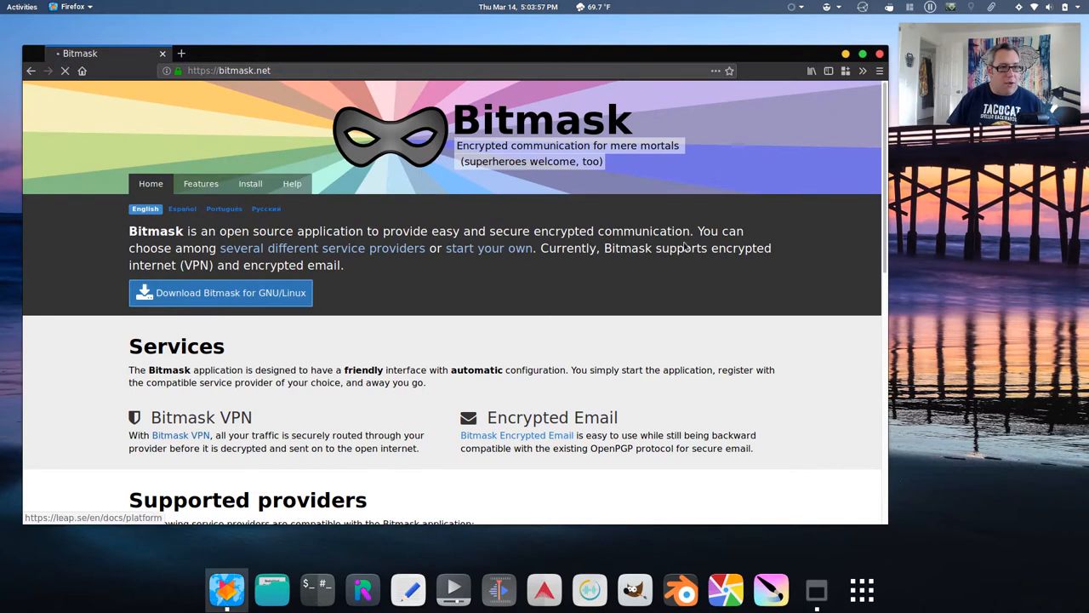
left_click(220, 293)
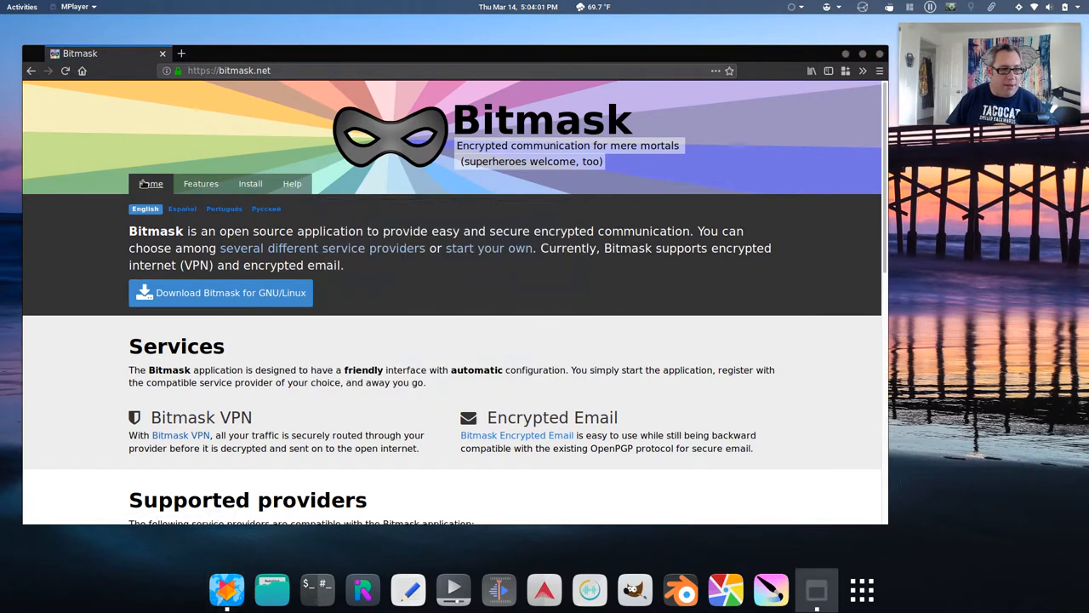
left_click(250, 182)
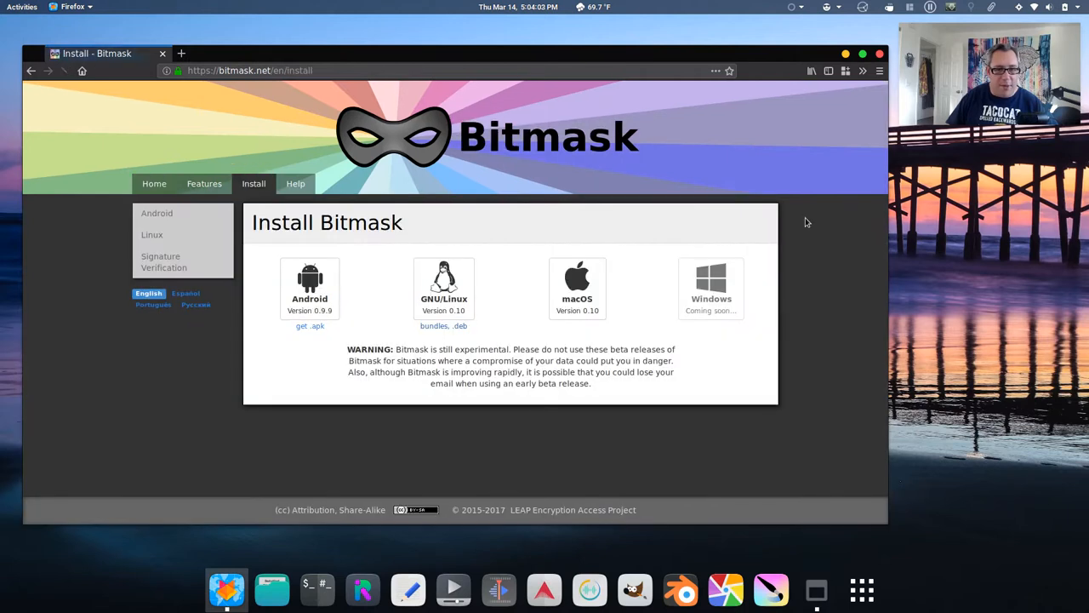
mouse_move(442, 326)
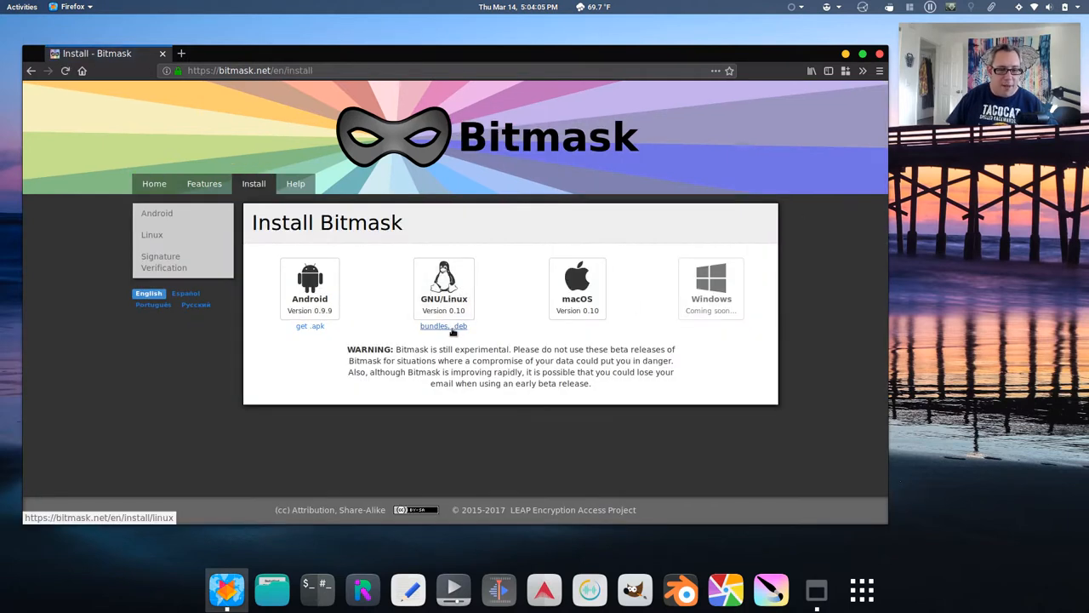
left_click(442, 325)
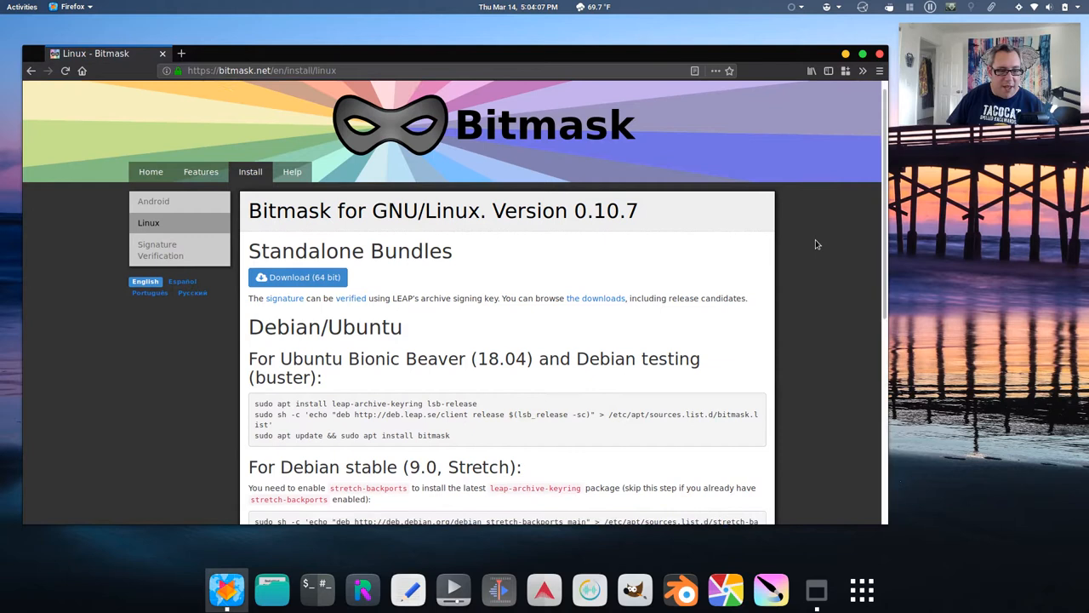
scroll("down", 3)
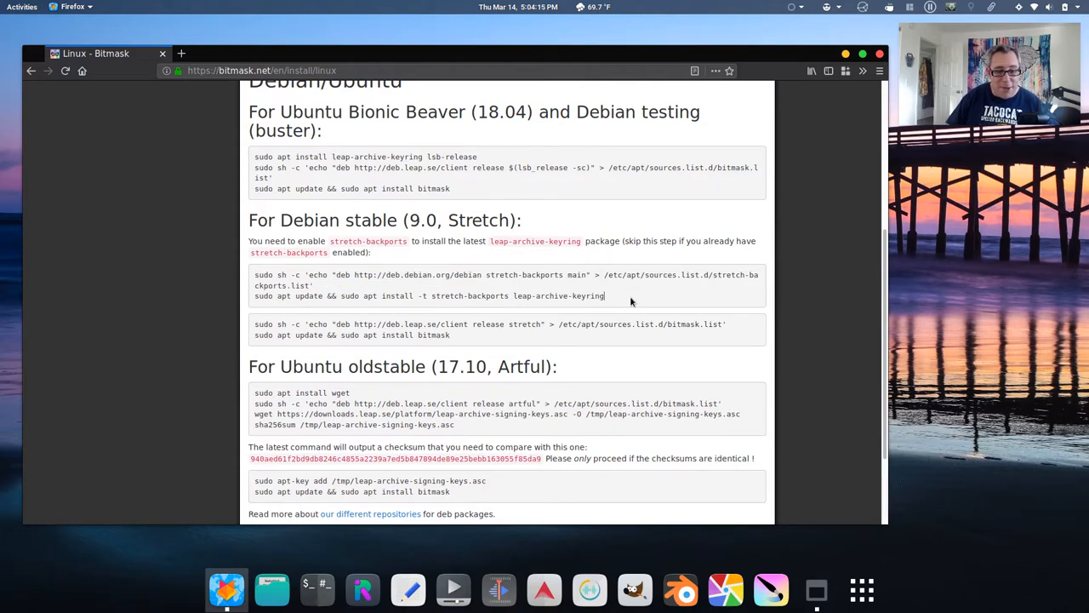
mouse_move(812, 257)
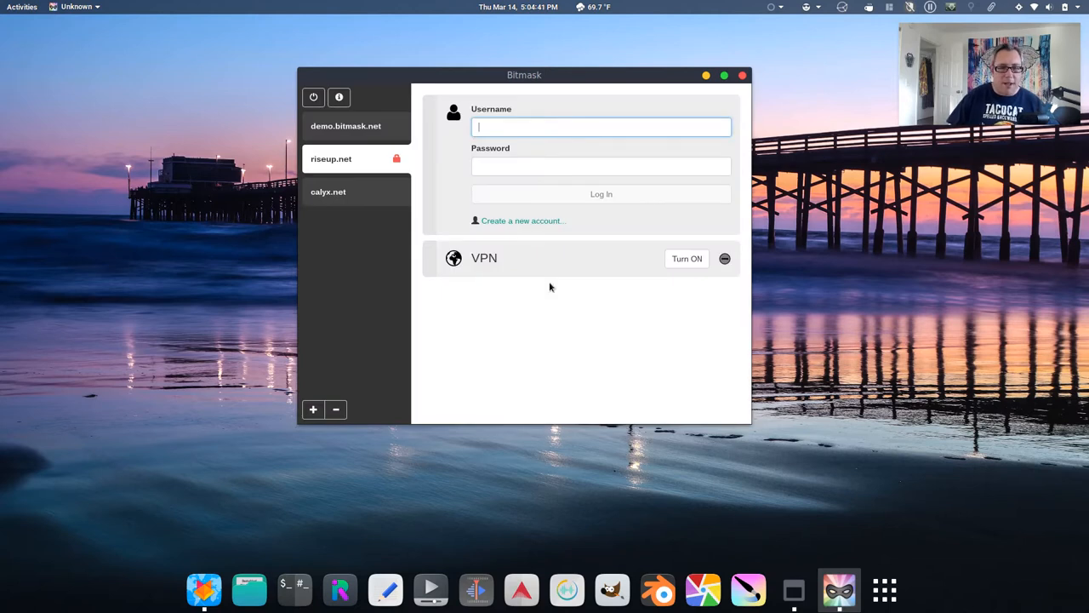
mouse_move(604, 277)
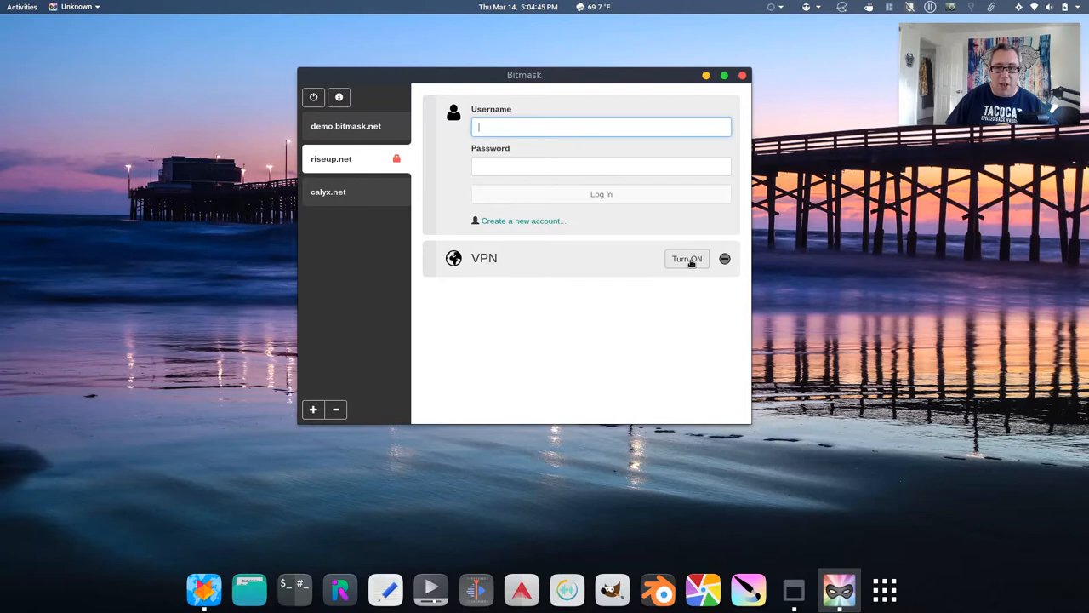
Turn on the VPN for the riseup.net provider and wait for the green check.
left_click(686, 257)
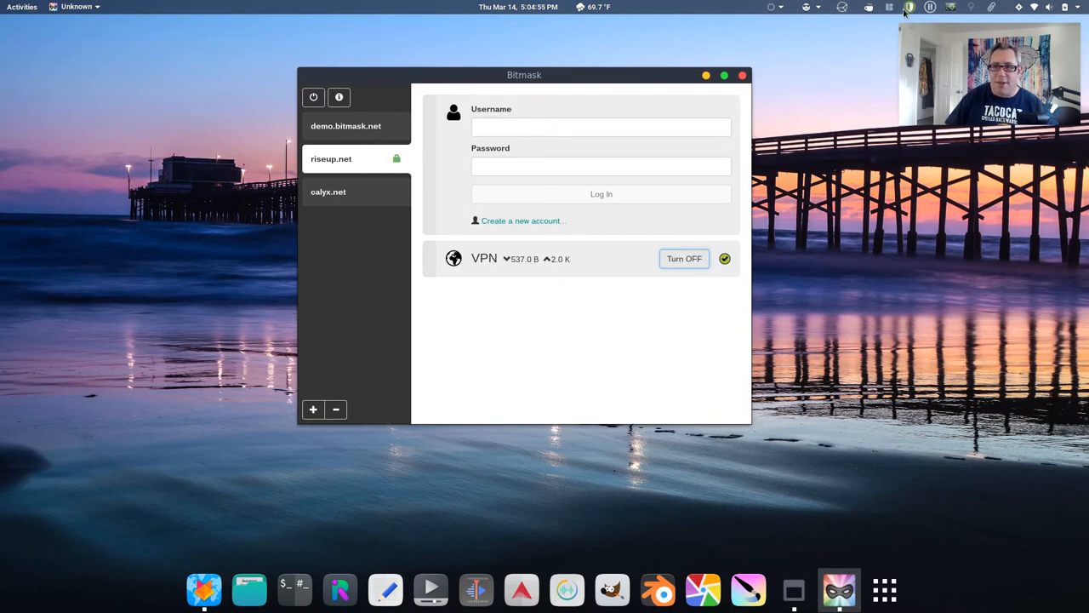
Hide the Bitmask client window using its top-bar tray icon, keeping the VPN active.
left_click(742, 75)
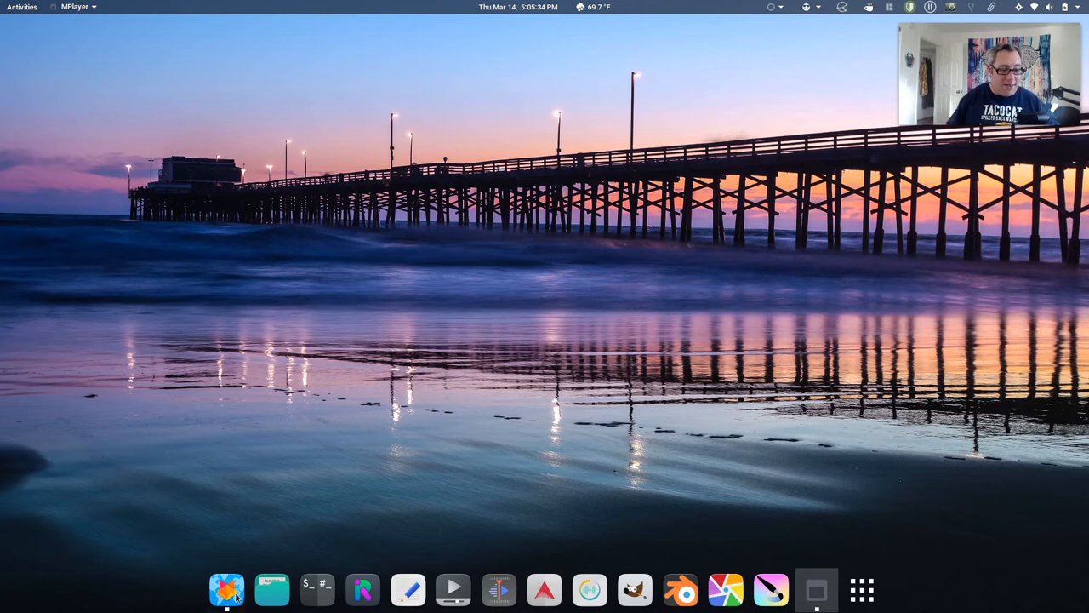
Bring Firefox back to the front and show the bitmask.net Home page.
left_click(226, 588)
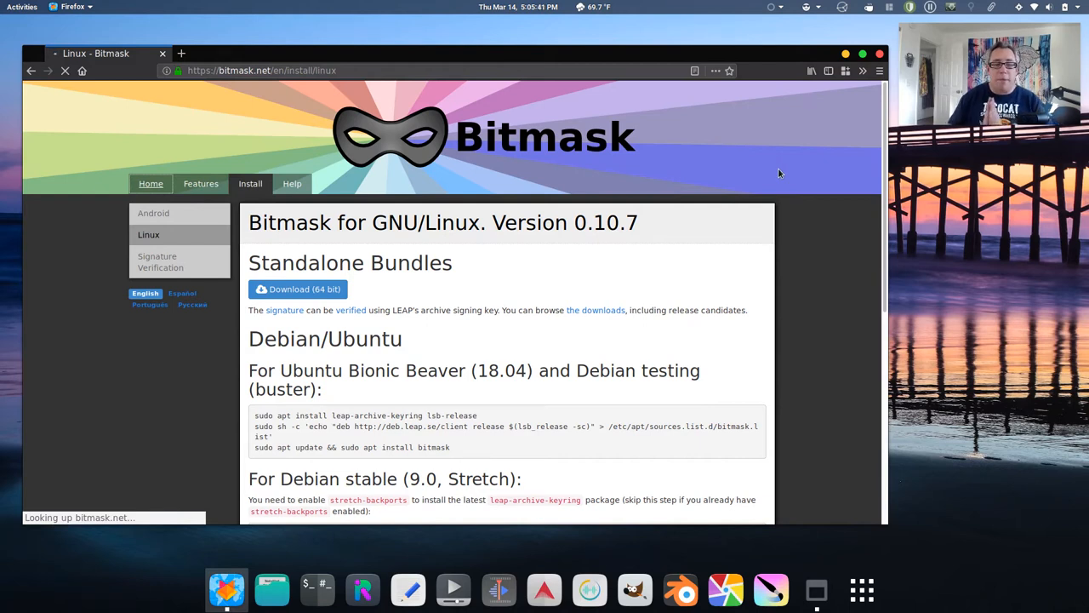
left_click(150, 183)
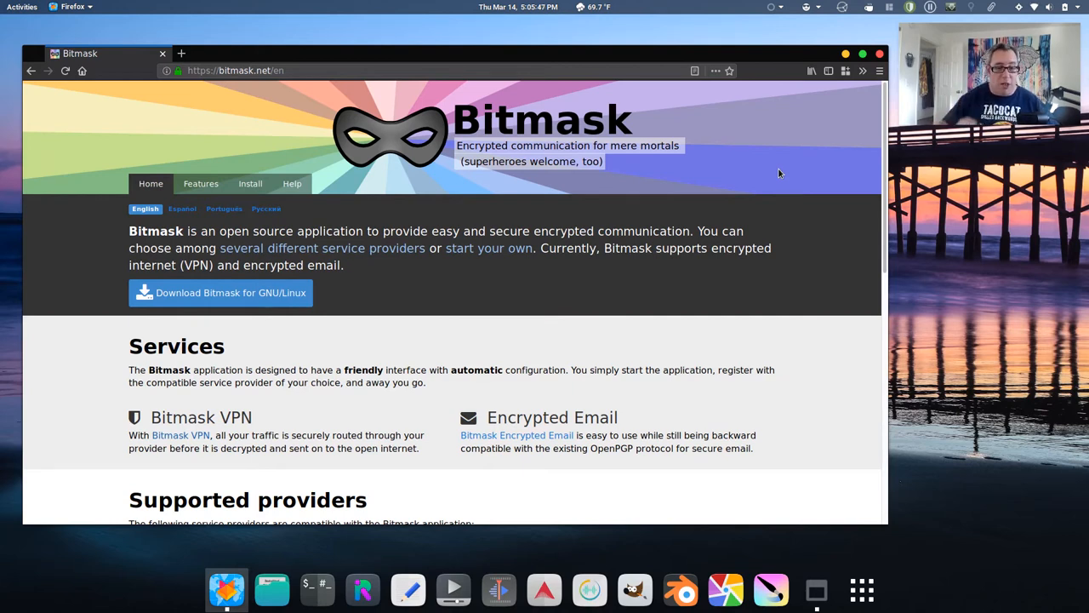
mouse_move(834, 248)
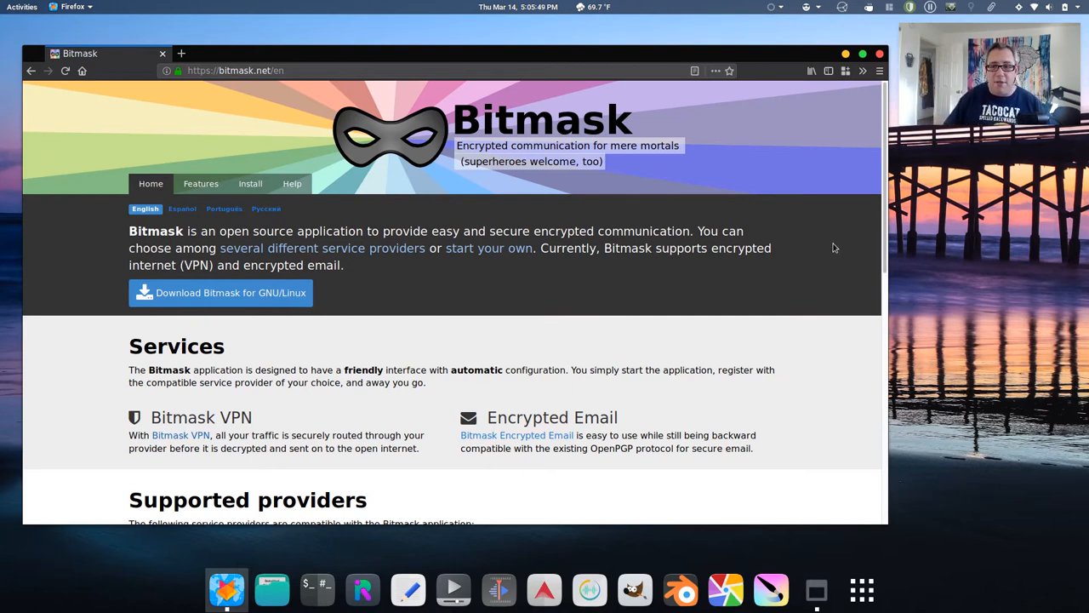
mouse_move(756, 82)
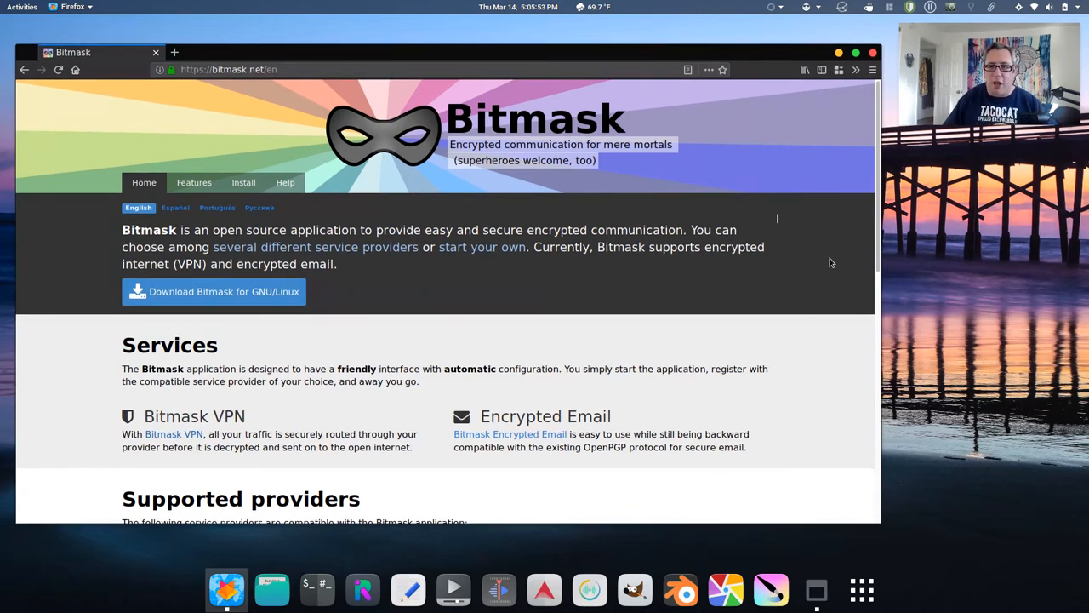
scroll("down", 3)
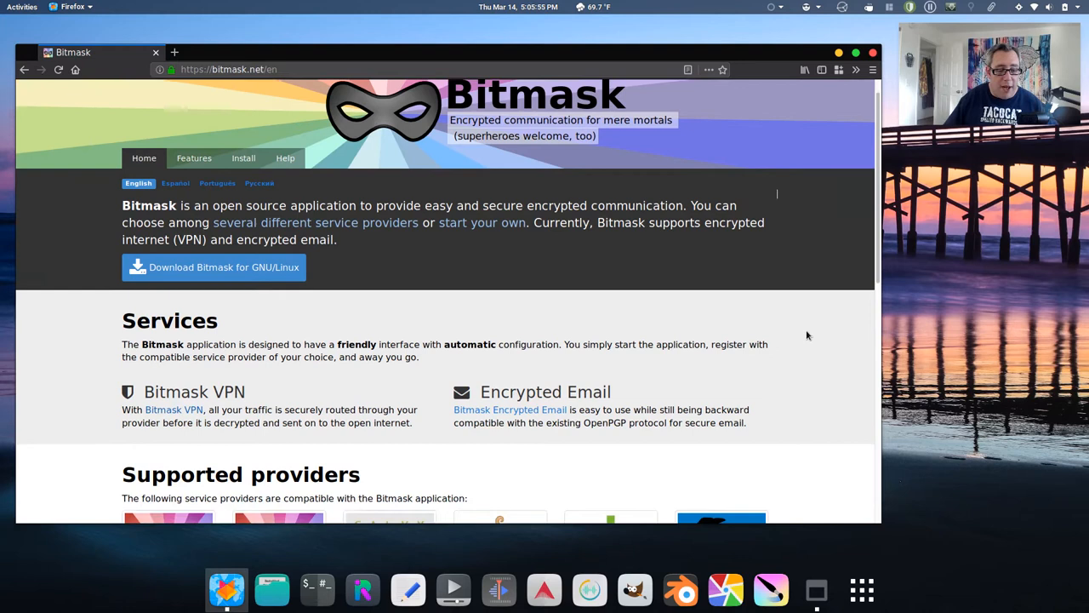
scroll("down", 3)
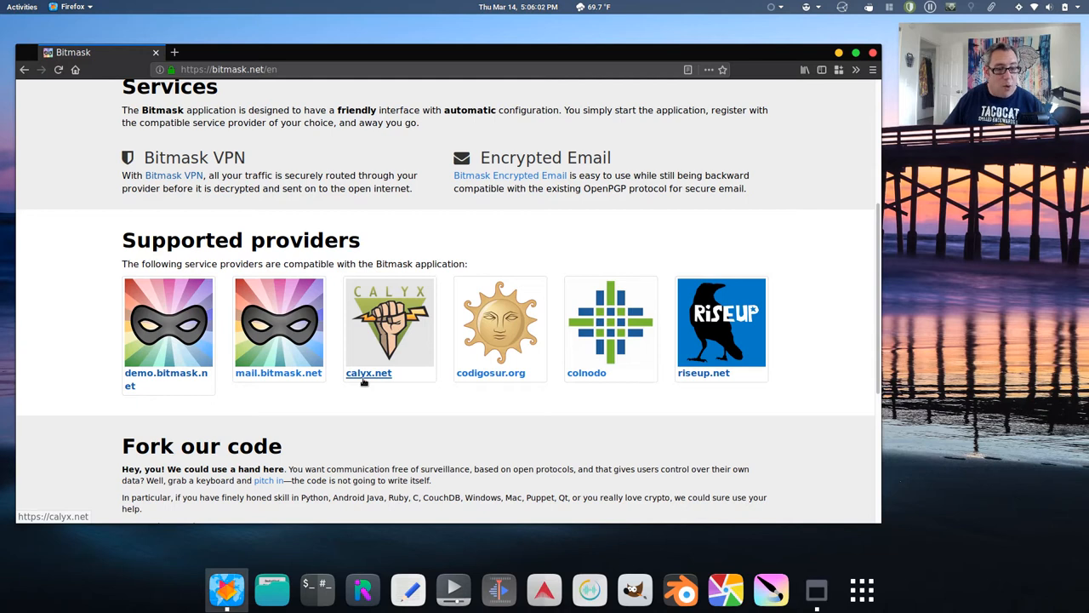
mouse_move(491, 373)
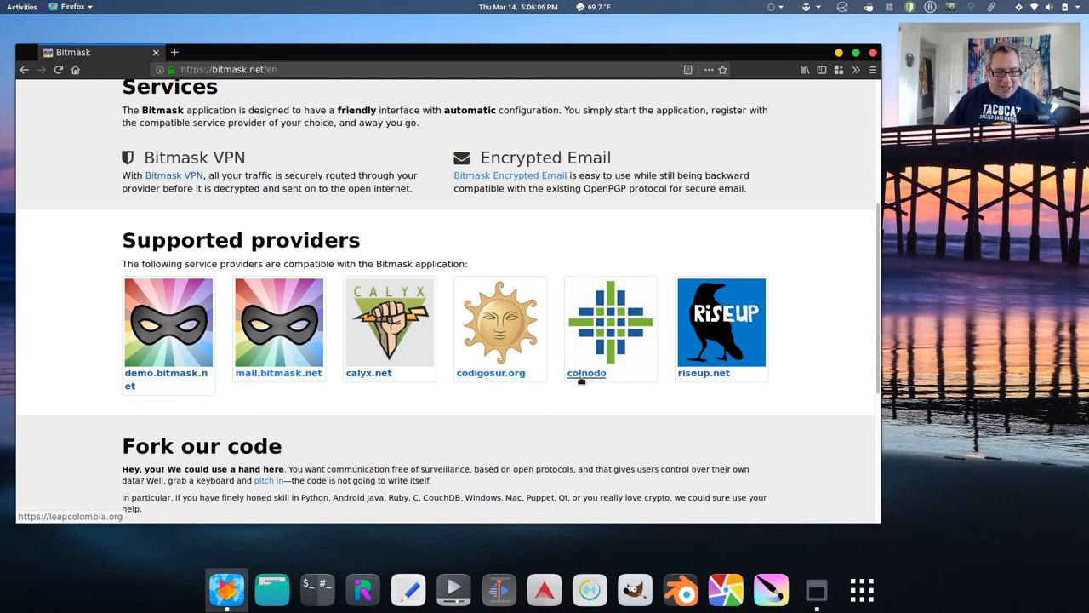
mouse_move(806, 356)
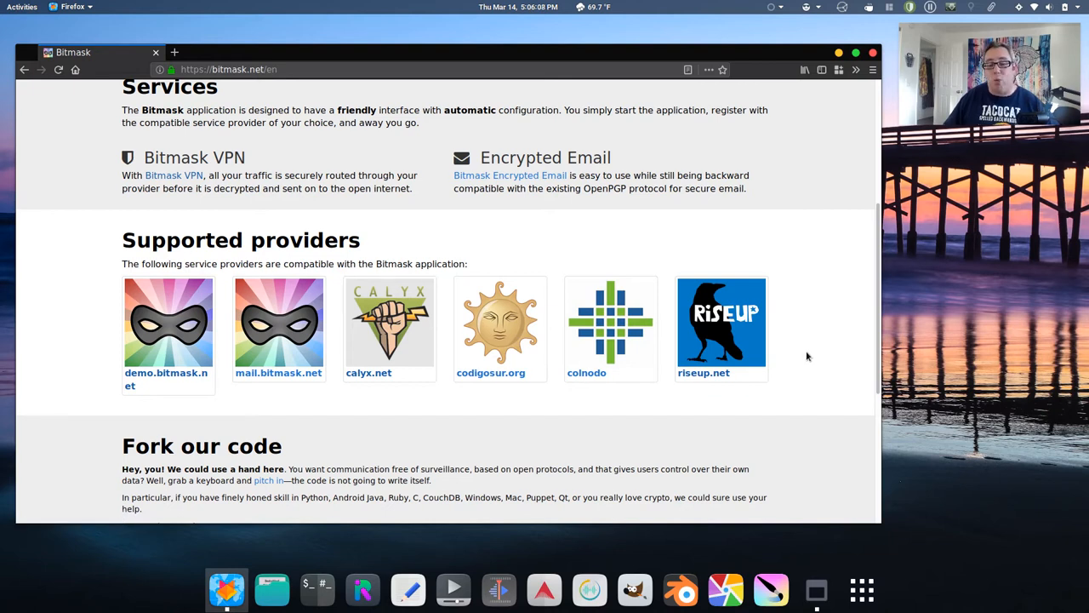
mouse_move(796, 270)
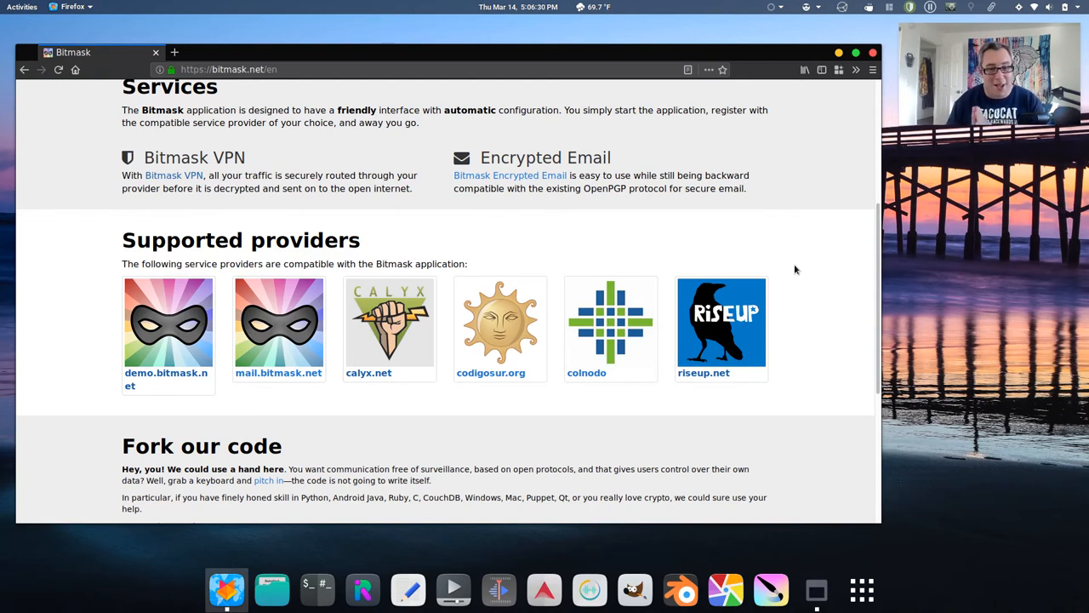
scroll("up", 3)
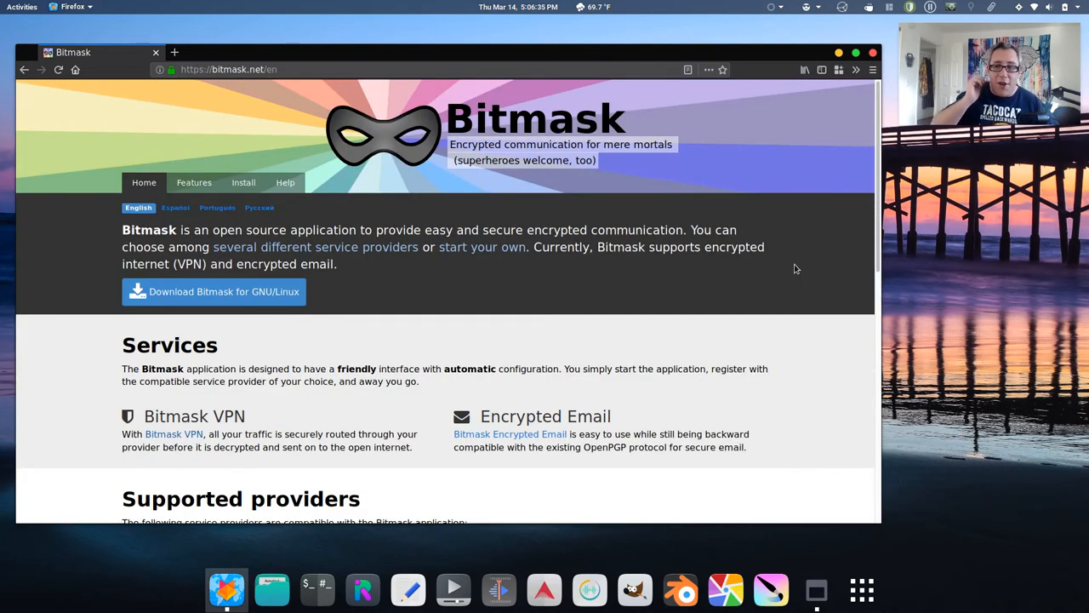